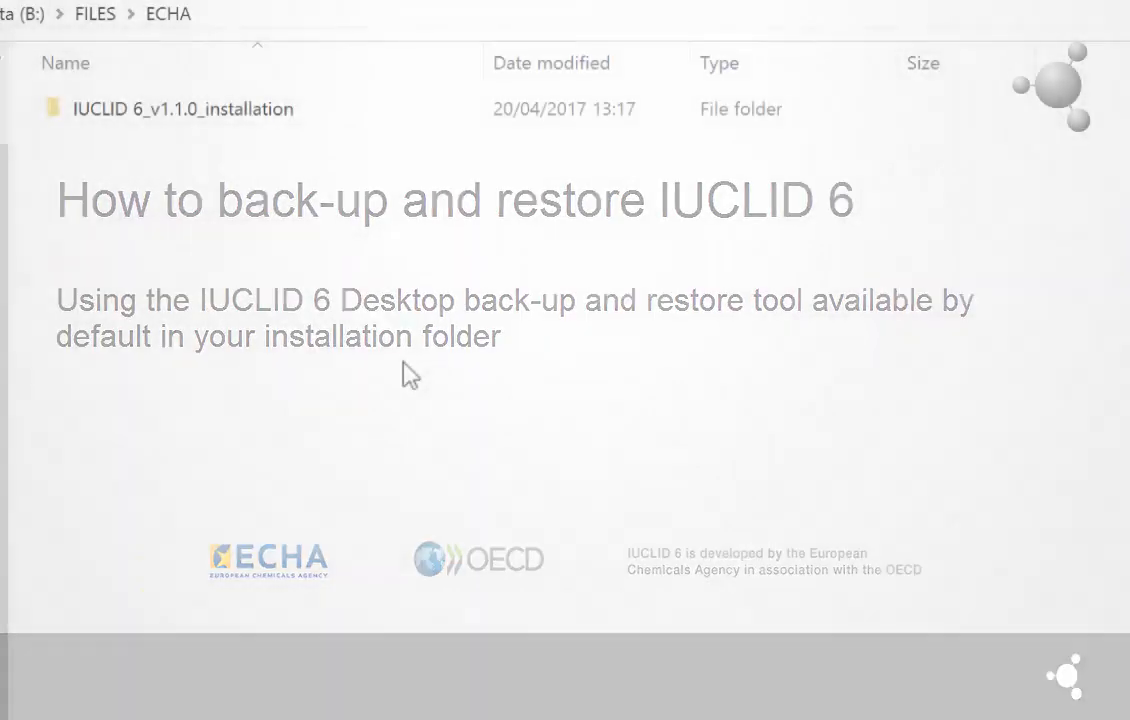
- Open the IUCLID 6_v1.1.0_installation folder and select iuclid6-backup-restore.exe
left_click(184, 108)
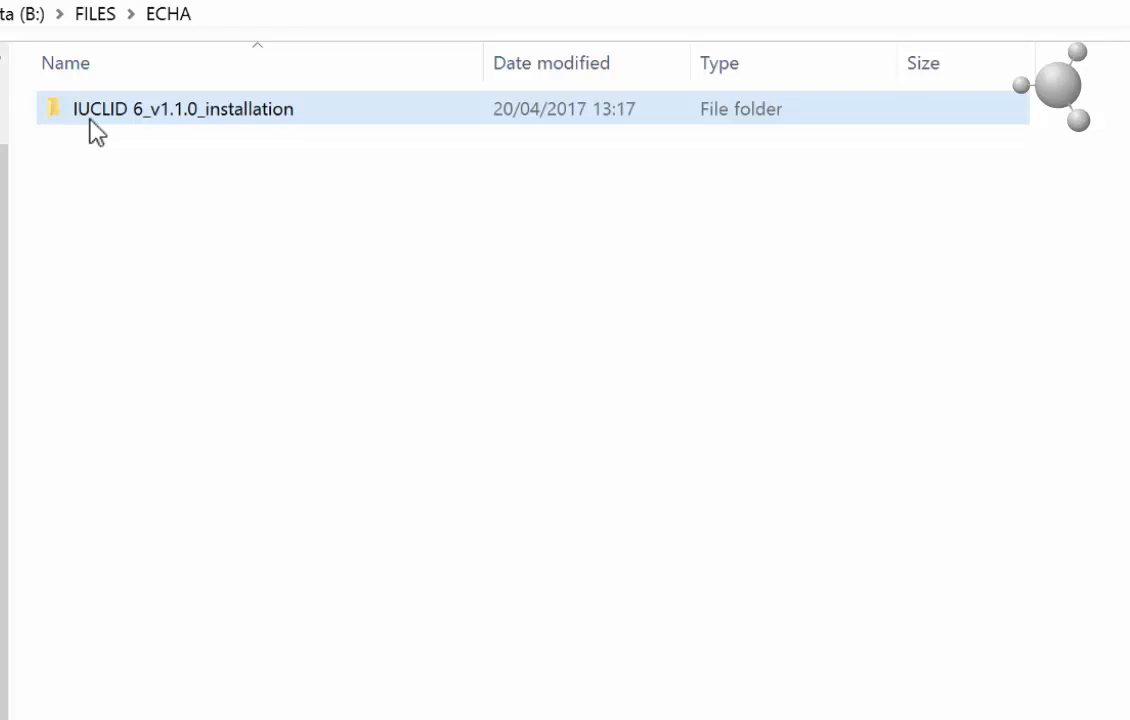
double_click(184, 108)
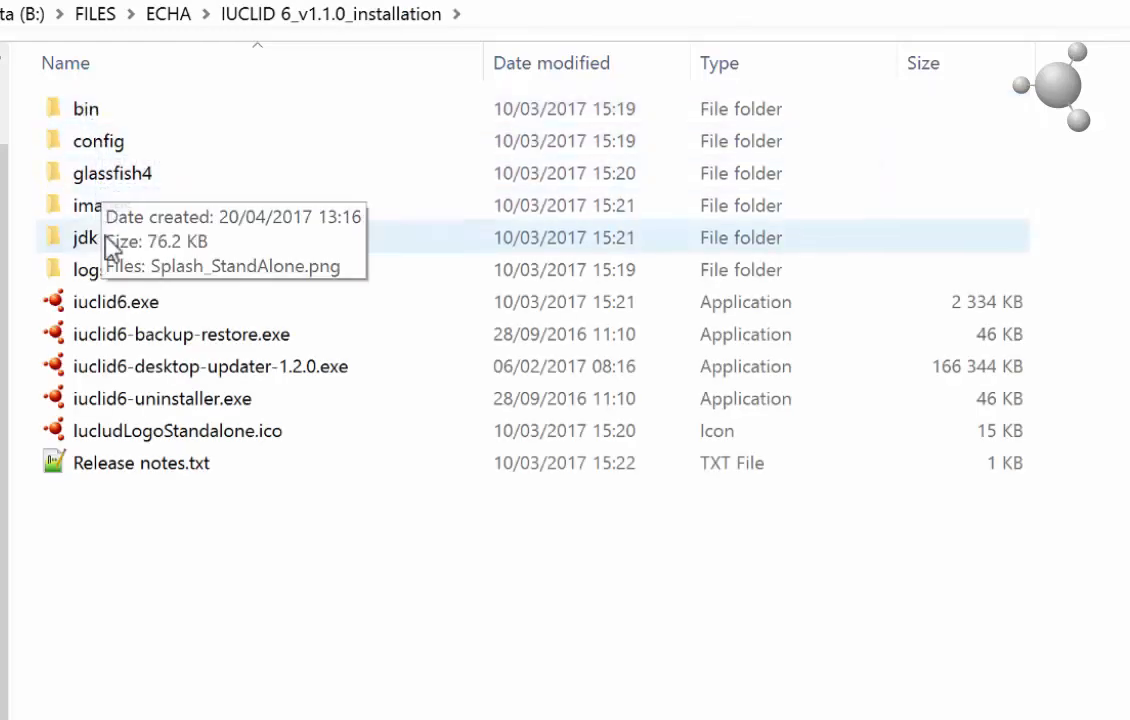
left_click(180, 334)
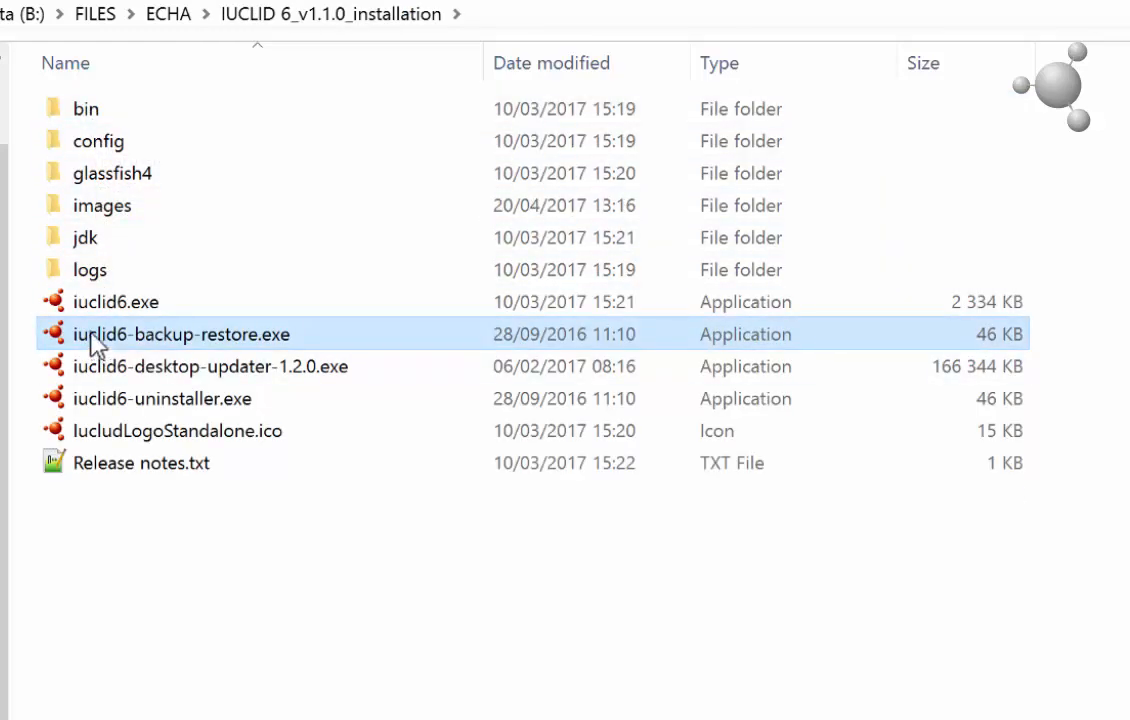
mouse_move(96, 344)
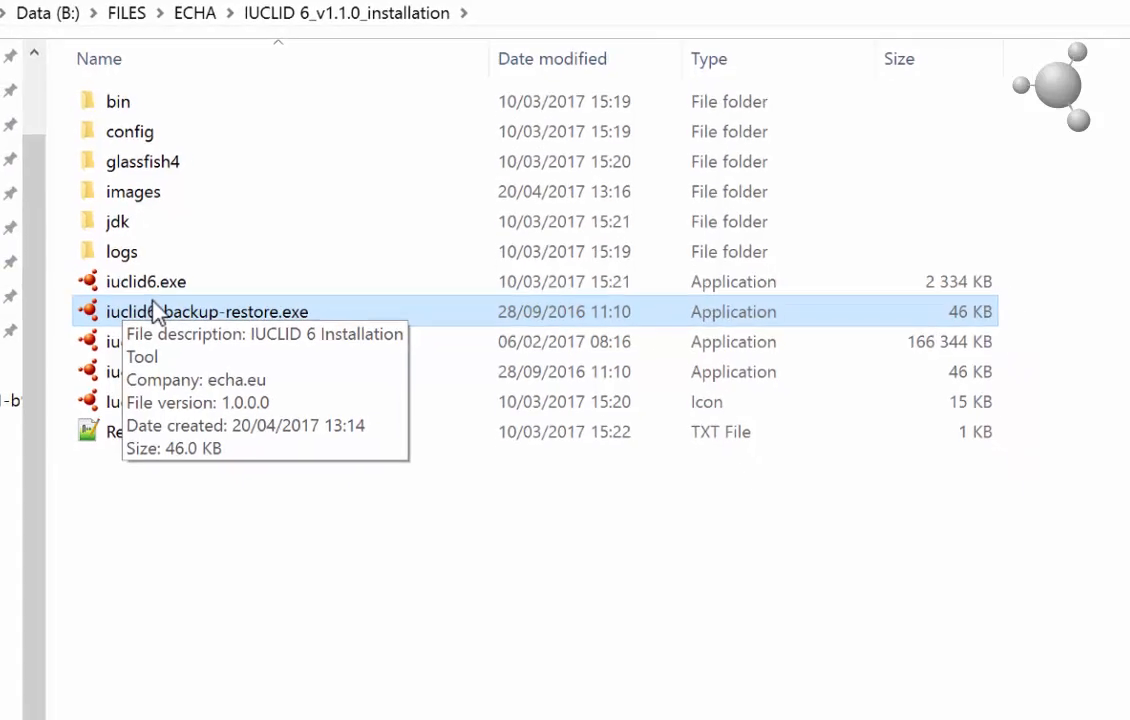
- Launch iuclid6-backup-restore.exe to start the back-up and restore tool
double_click(208, 312)
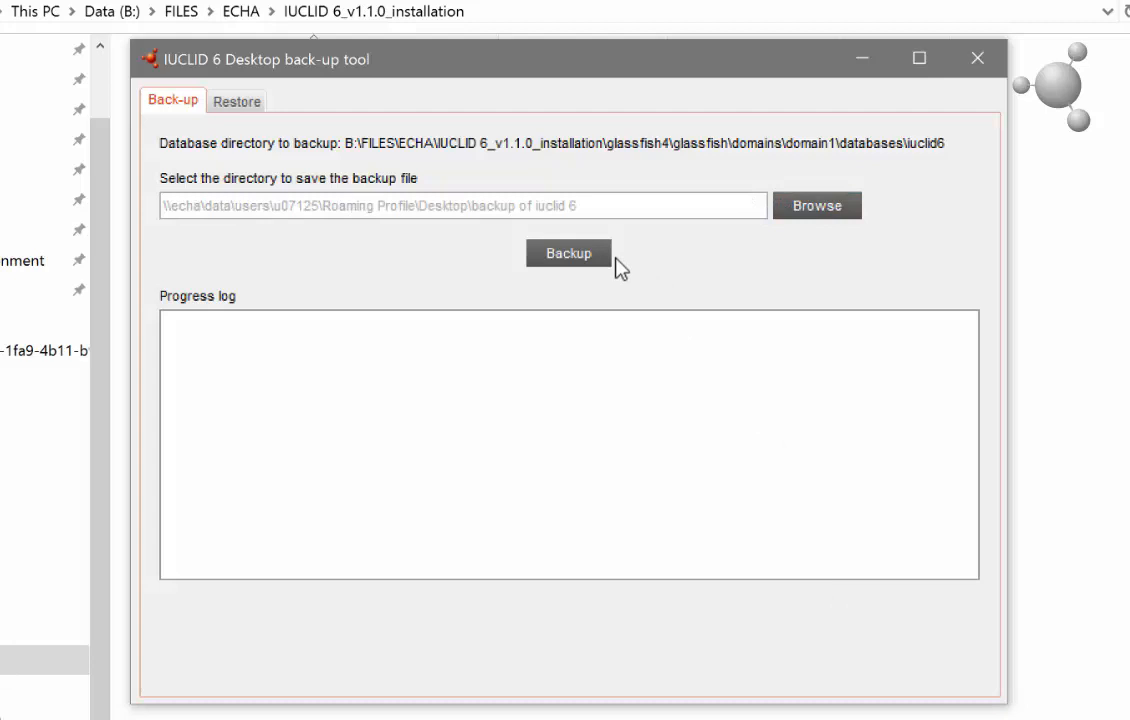
- Run the Backup so the log reports success, then close the tool
left_click(568, 252)
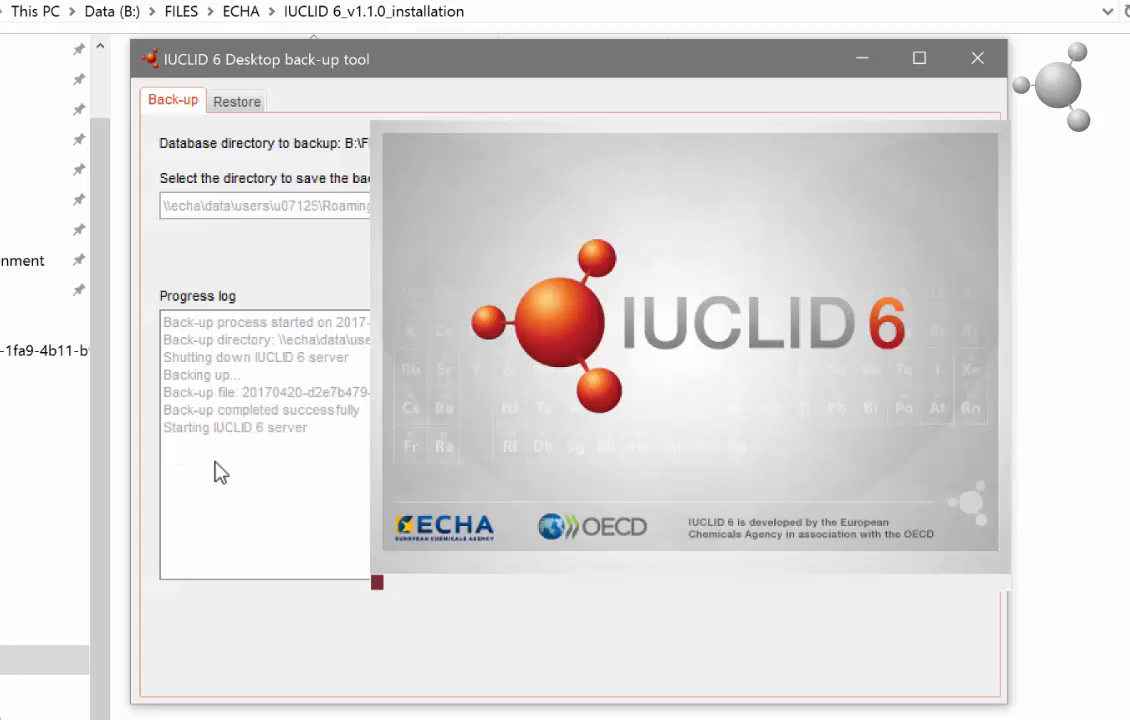
mouse_move(360, 502)
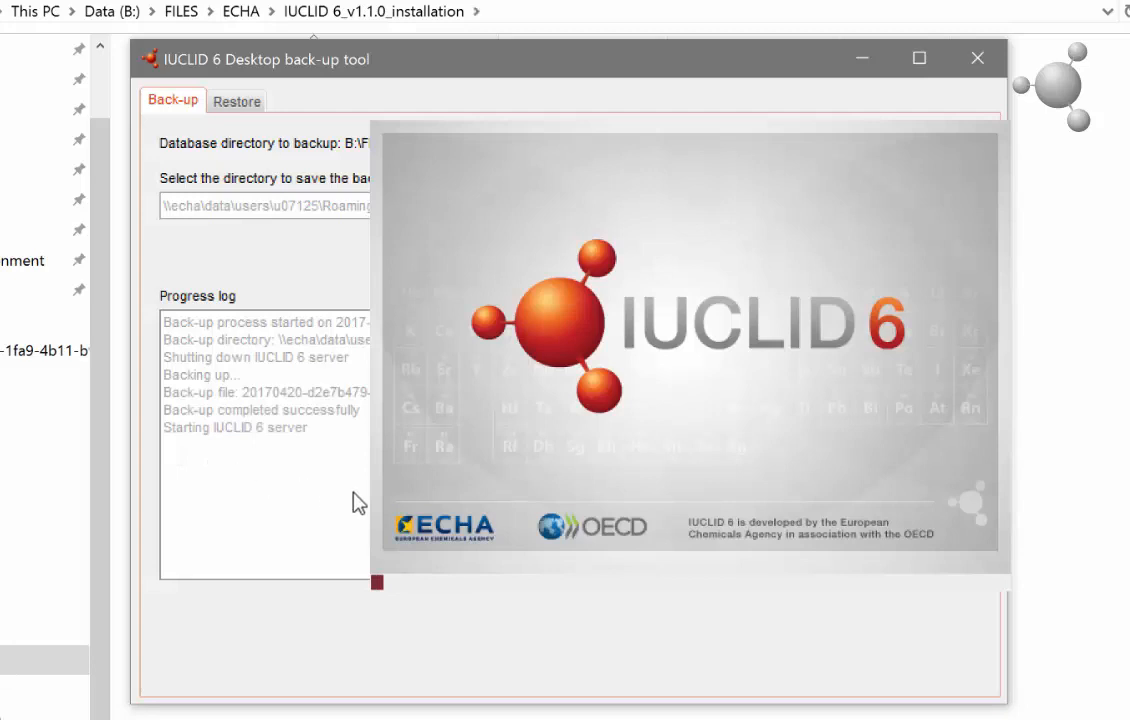
mouse_move(390, 508)
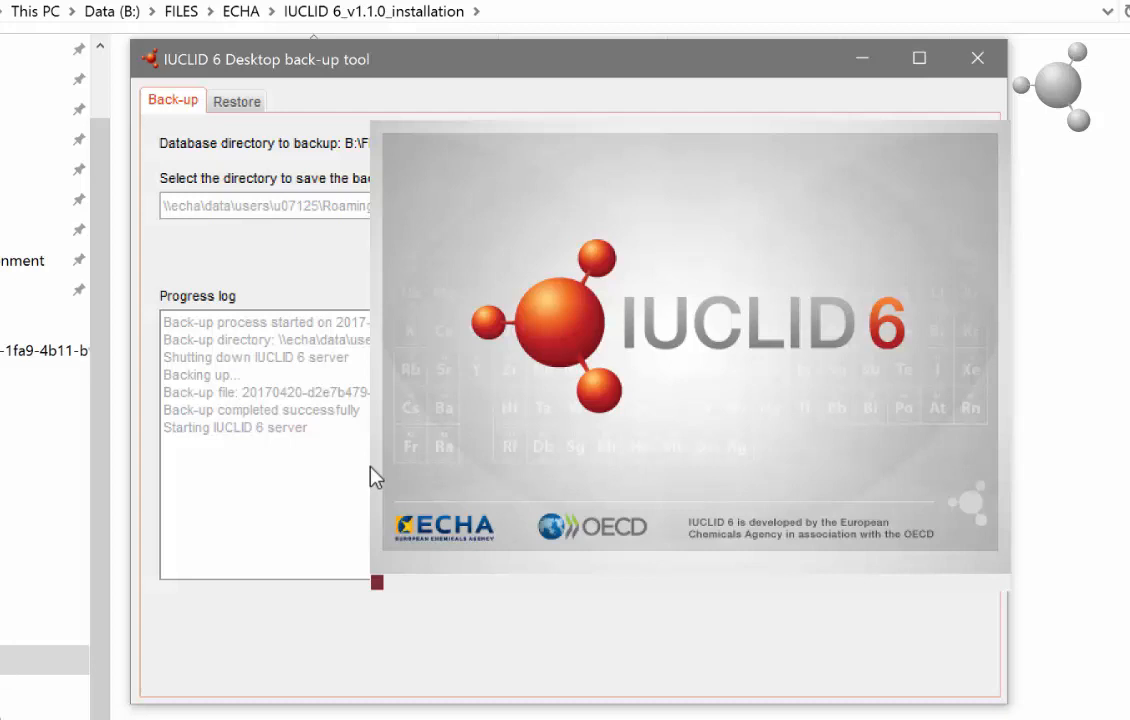
mouse_move(388, 460)
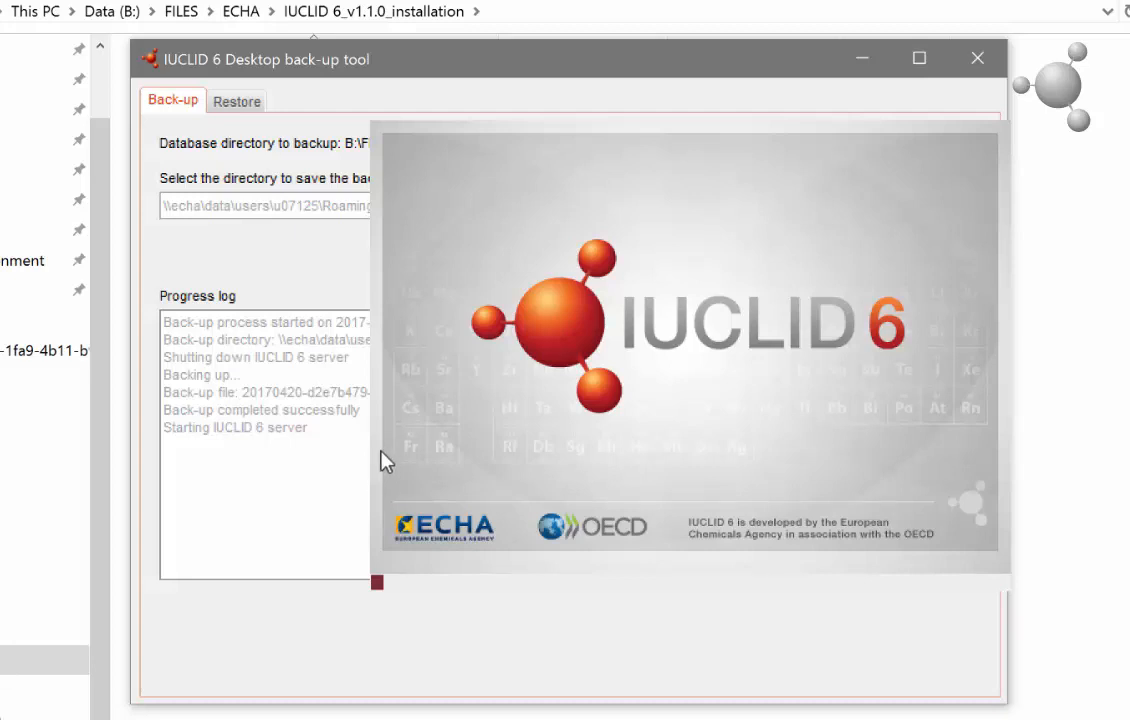
left_click(976, 58)
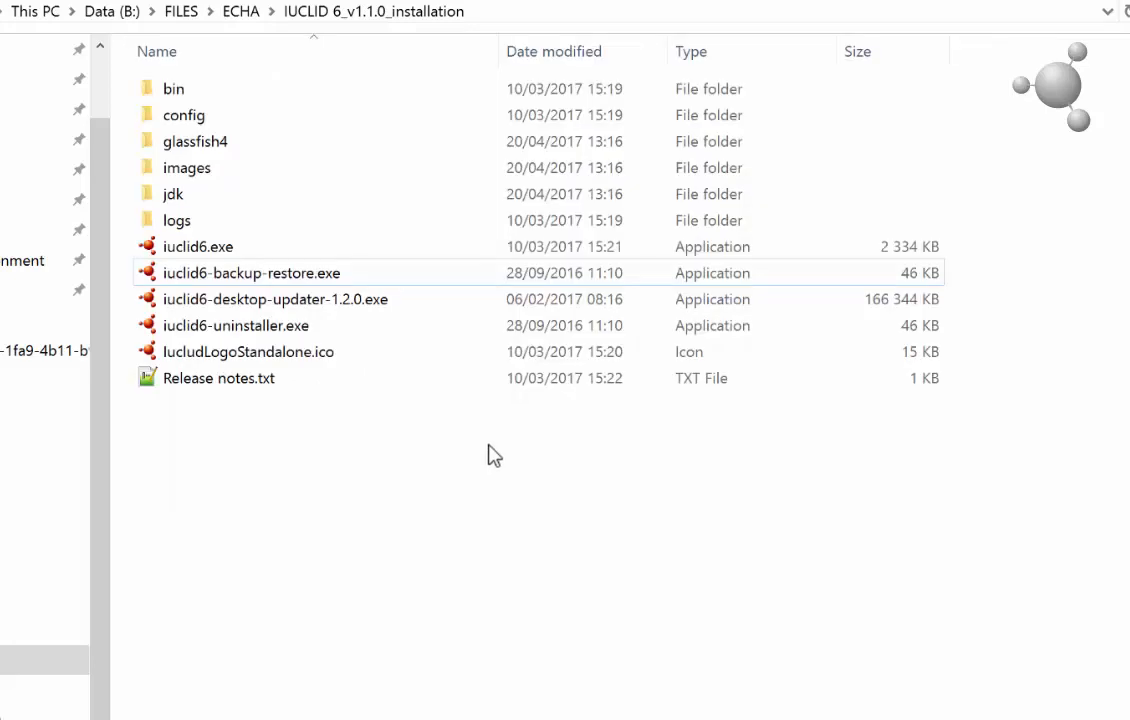
mouse_move(468, 456)
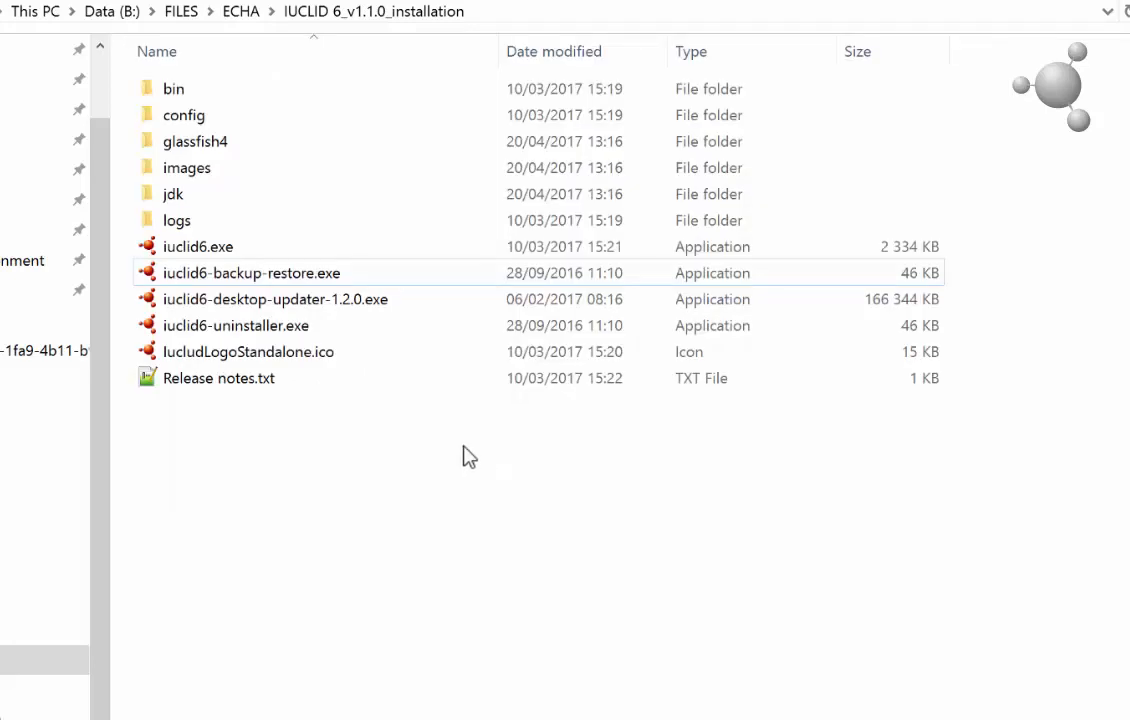
- Relaunch iuclid6-backup-restore.exe from the installation folder
left_click(276, 300)
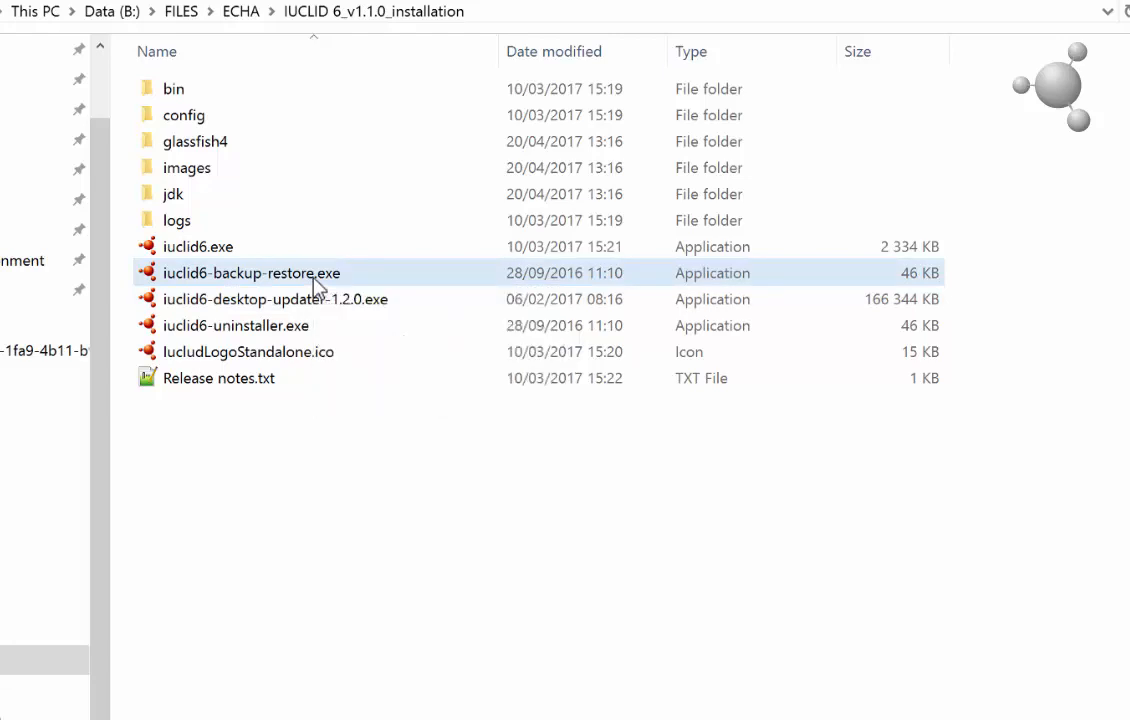
double_click(252, 272)
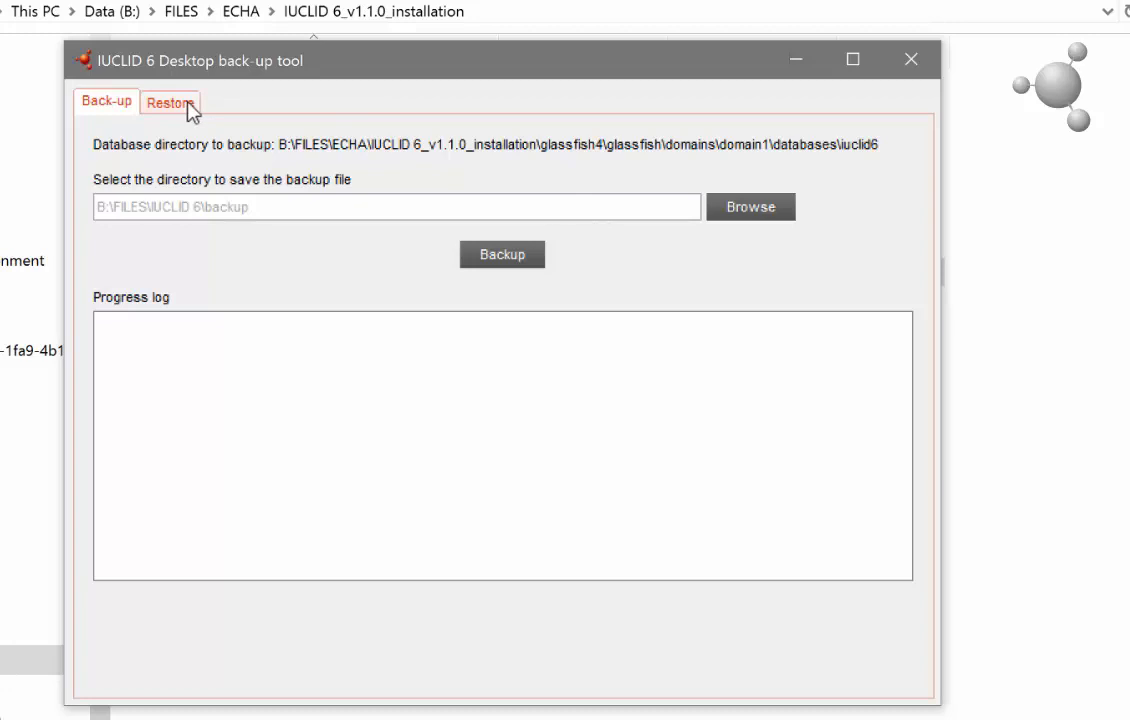
- Switch to the Restore tab and browse for the backup file to restore
left_click(170, 102)
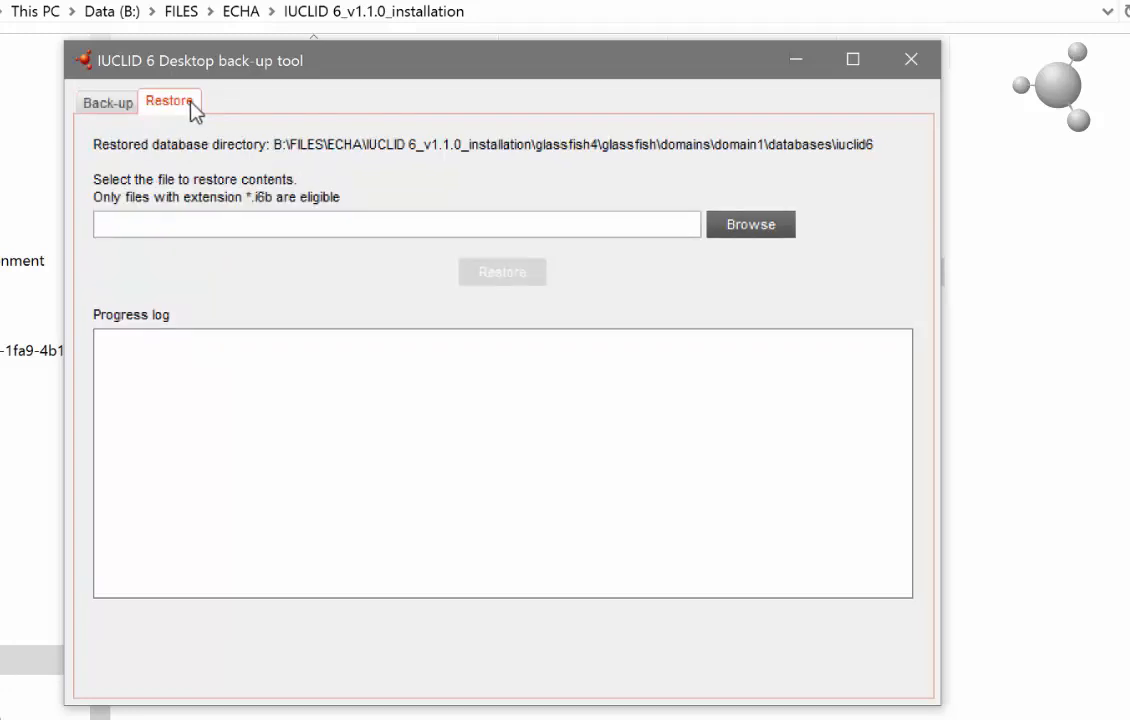
mouse_move(220, 132)
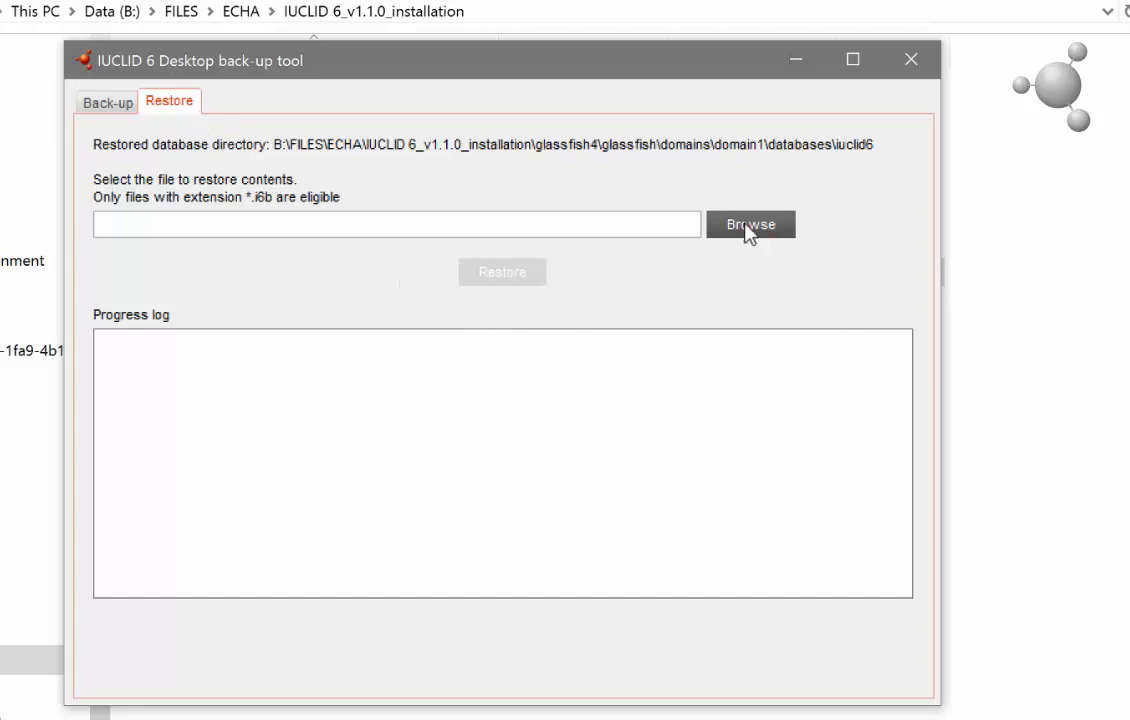
left_click(750, 224)
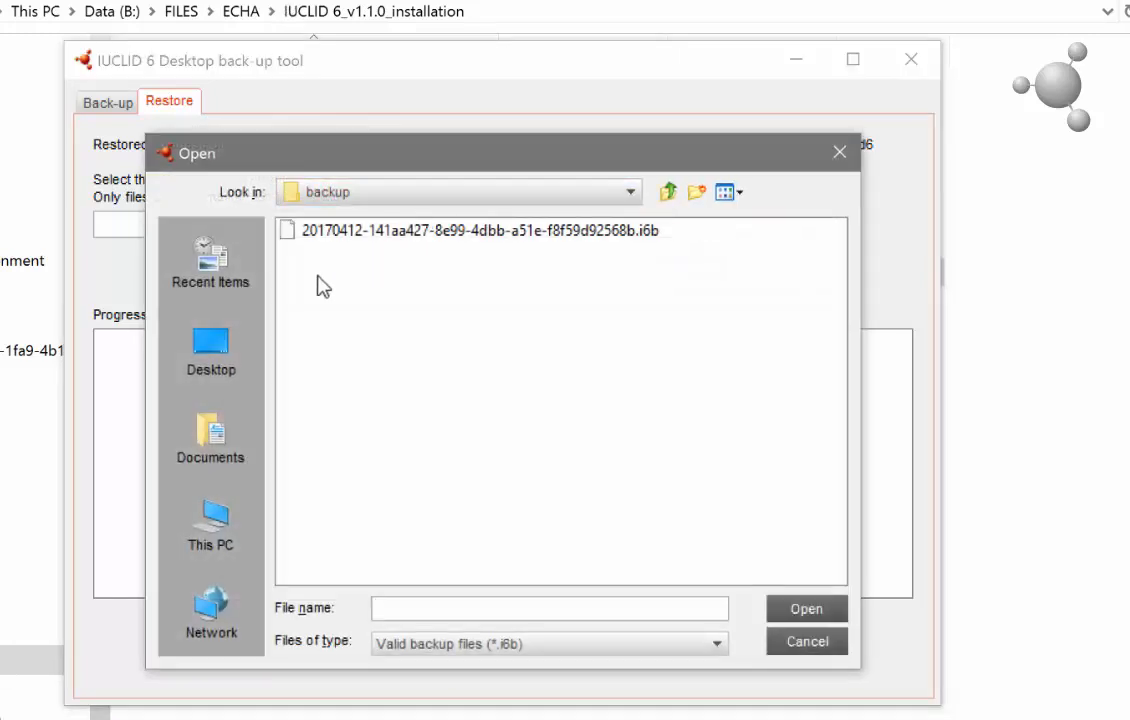
- Choose the .i6b backup file and start restoring the IUCLID 6 database from it
left_click(480, 230)
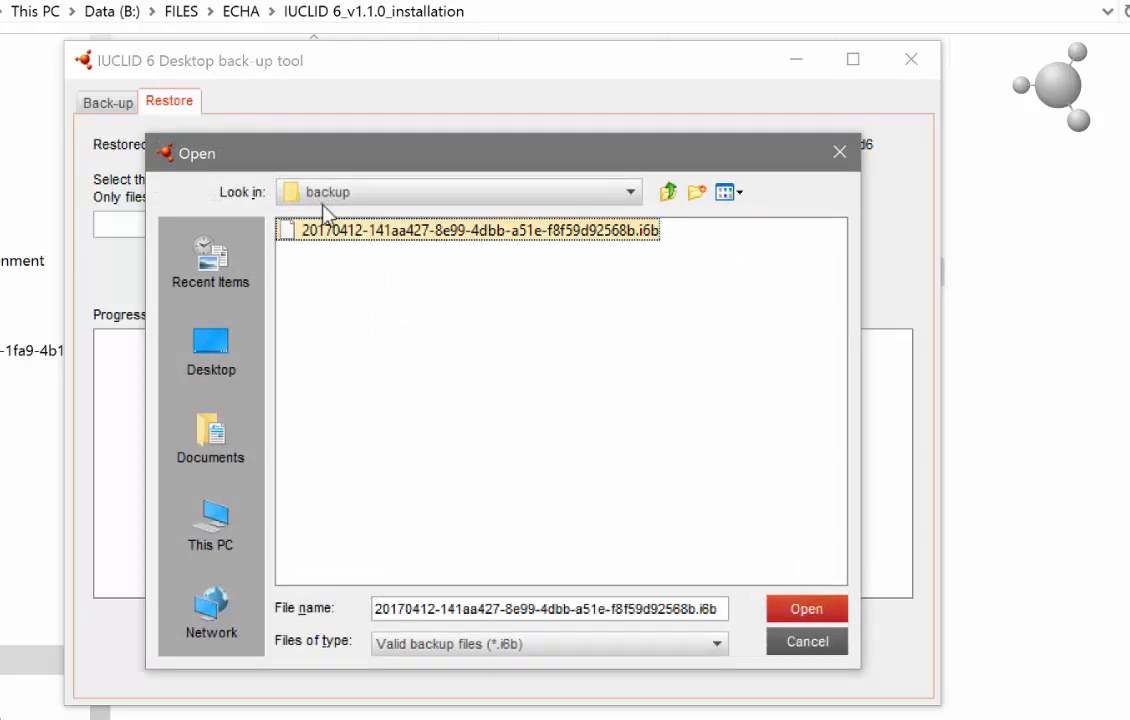
left_click(806, 608)
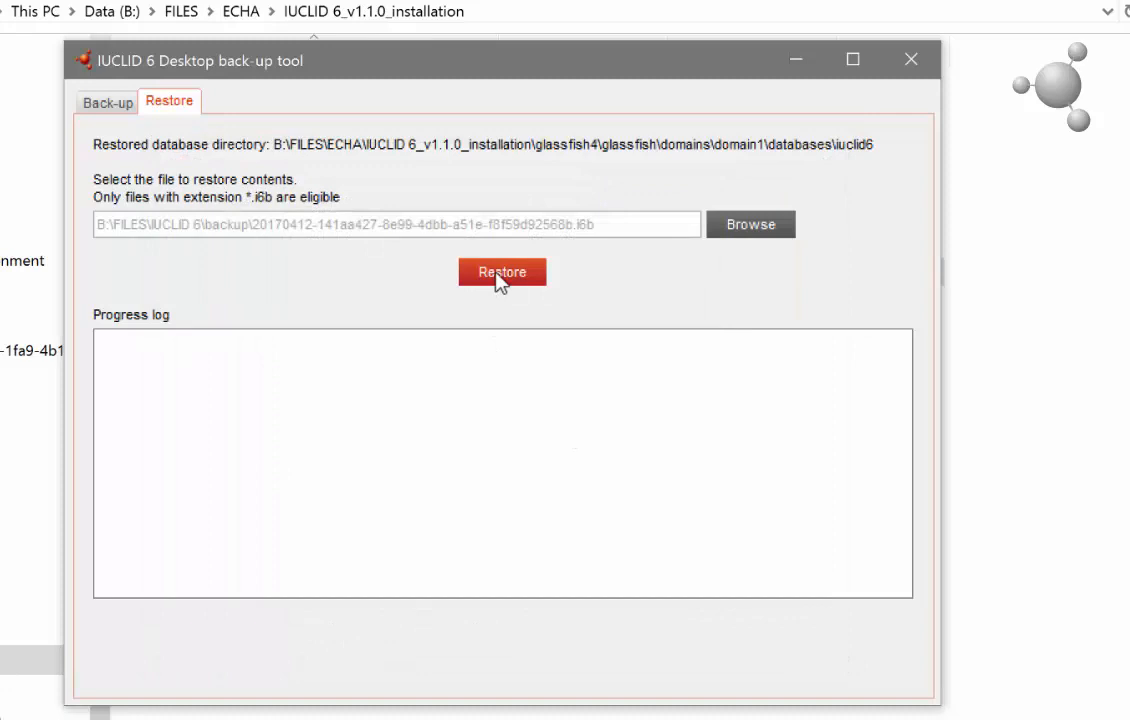
left_click(500, 272)
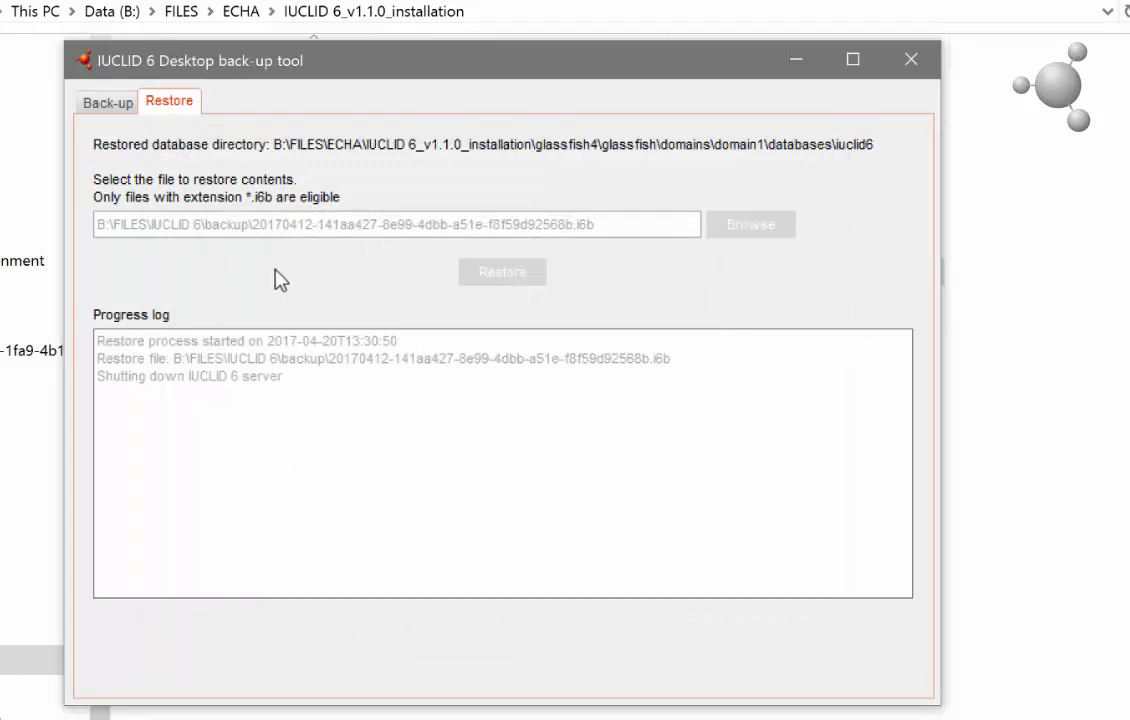